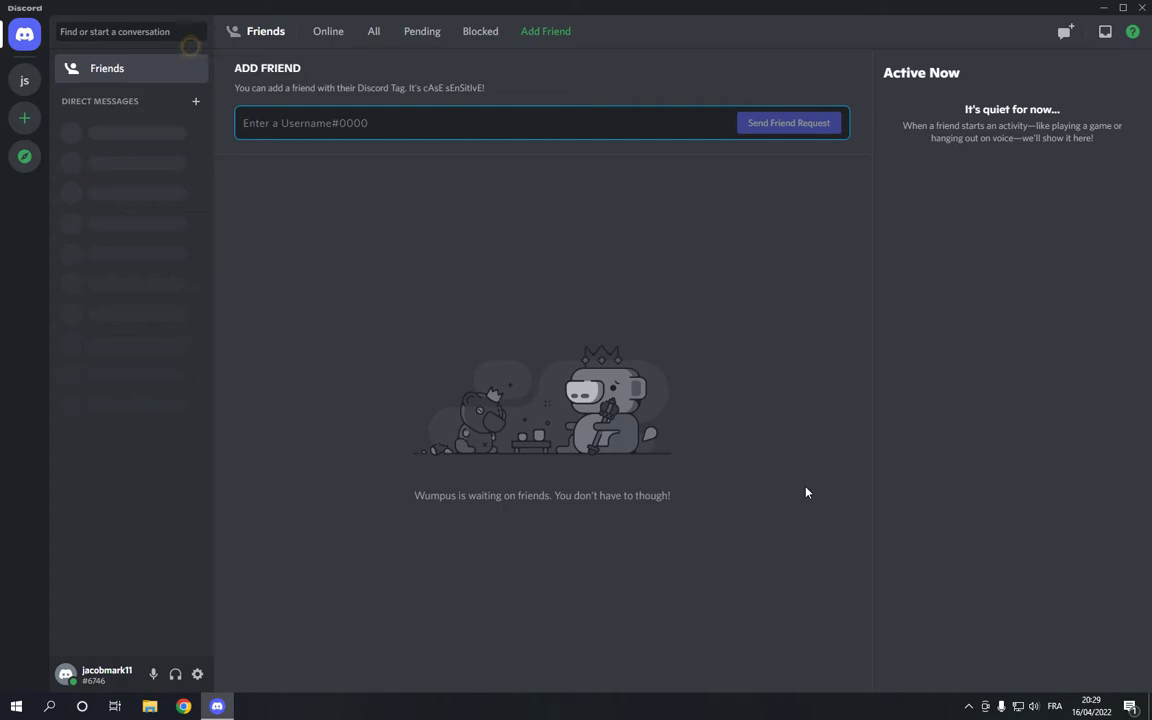
pyautogui.moveTo(24, 80)
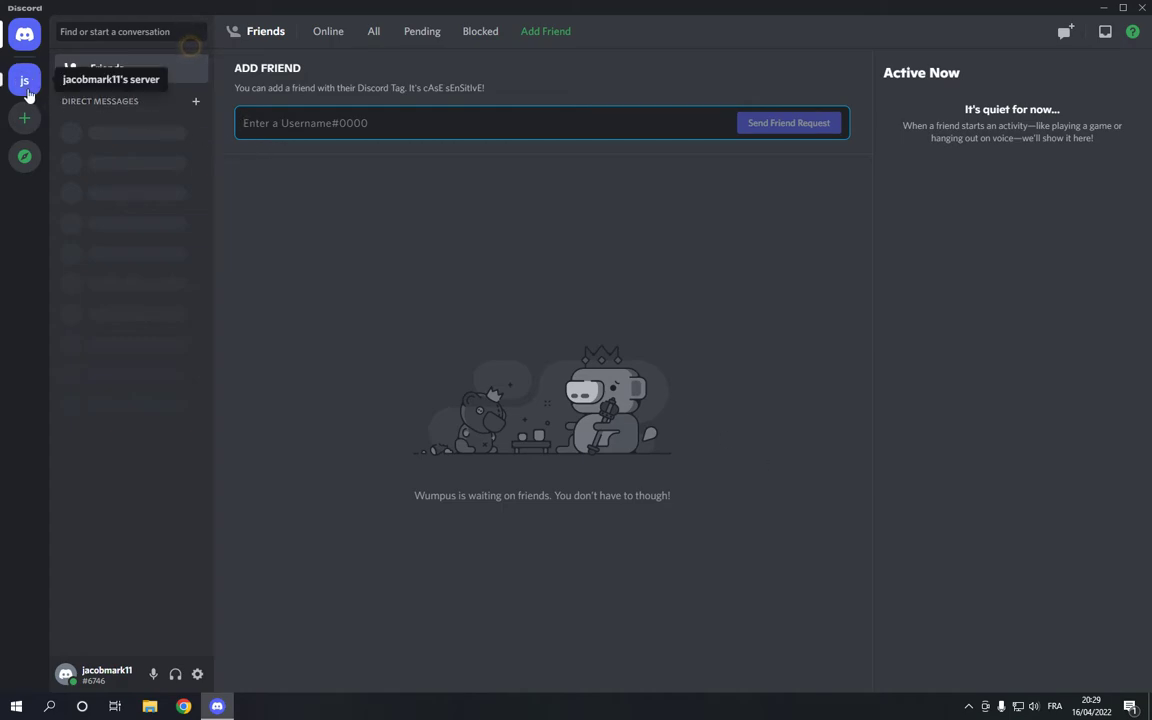
# Open jacobmark11's server from the sidebar to show the #e channel
pyautogui.click(24, 80)
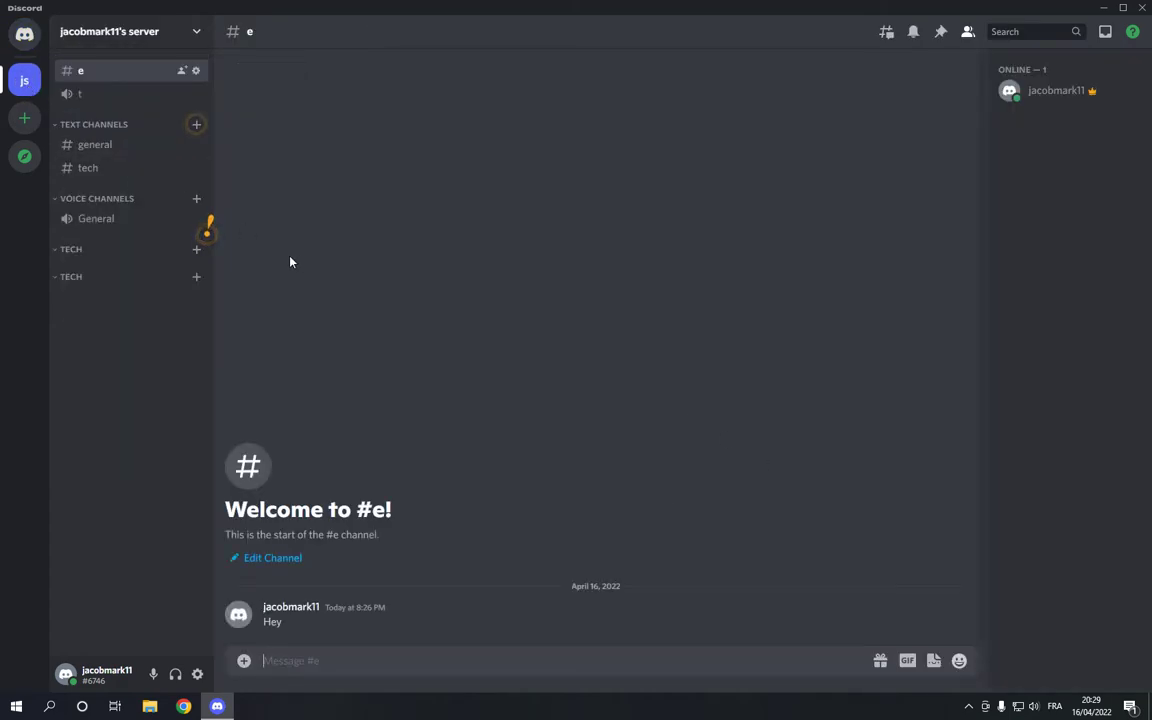
pyautogui.moveTo(348, 622)
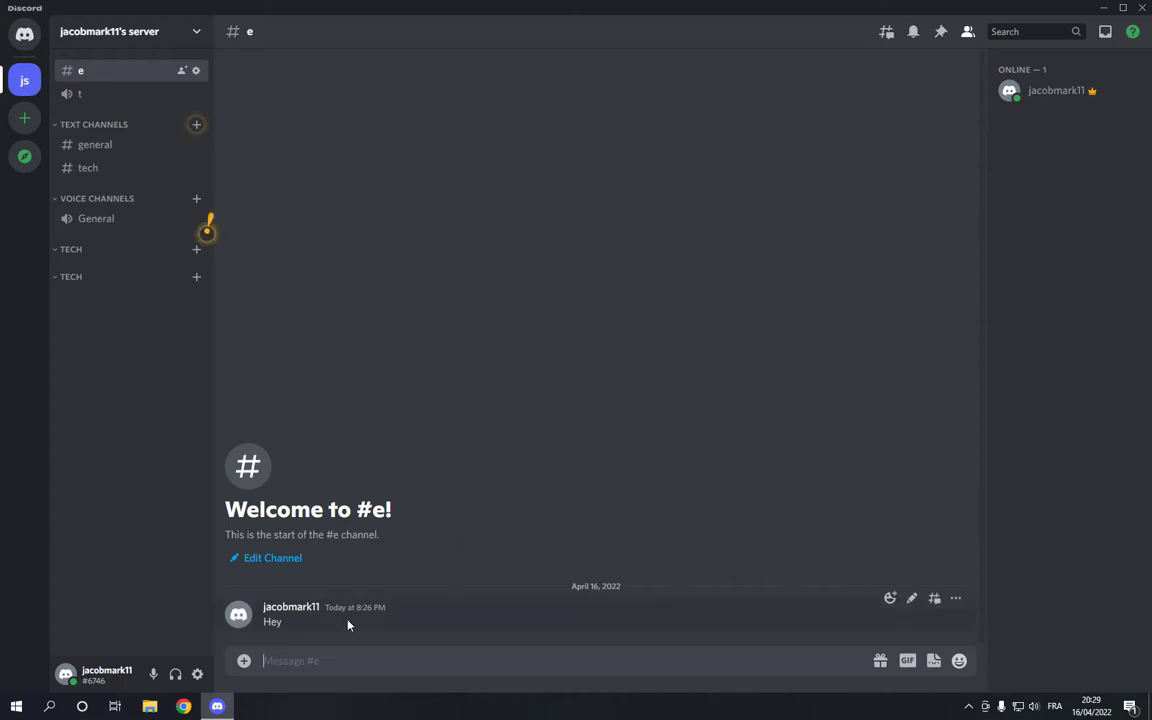
pyautogui.moveTo(372, 630)
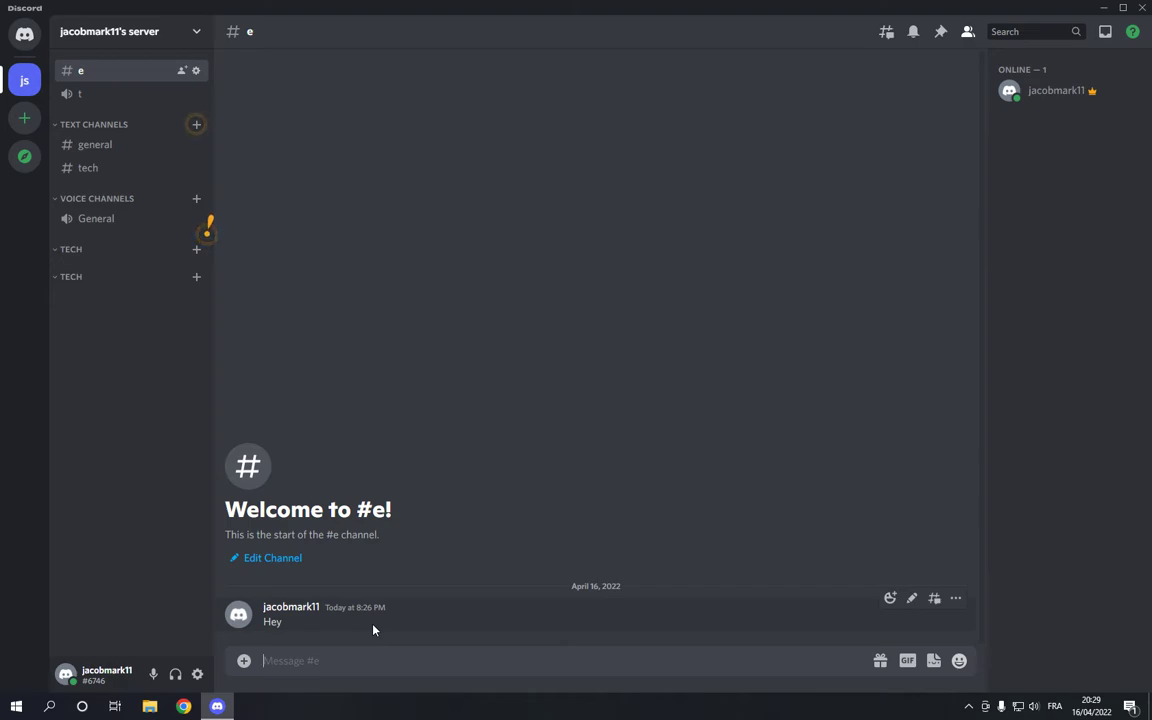
pyautogui.moveTo(955, 598)
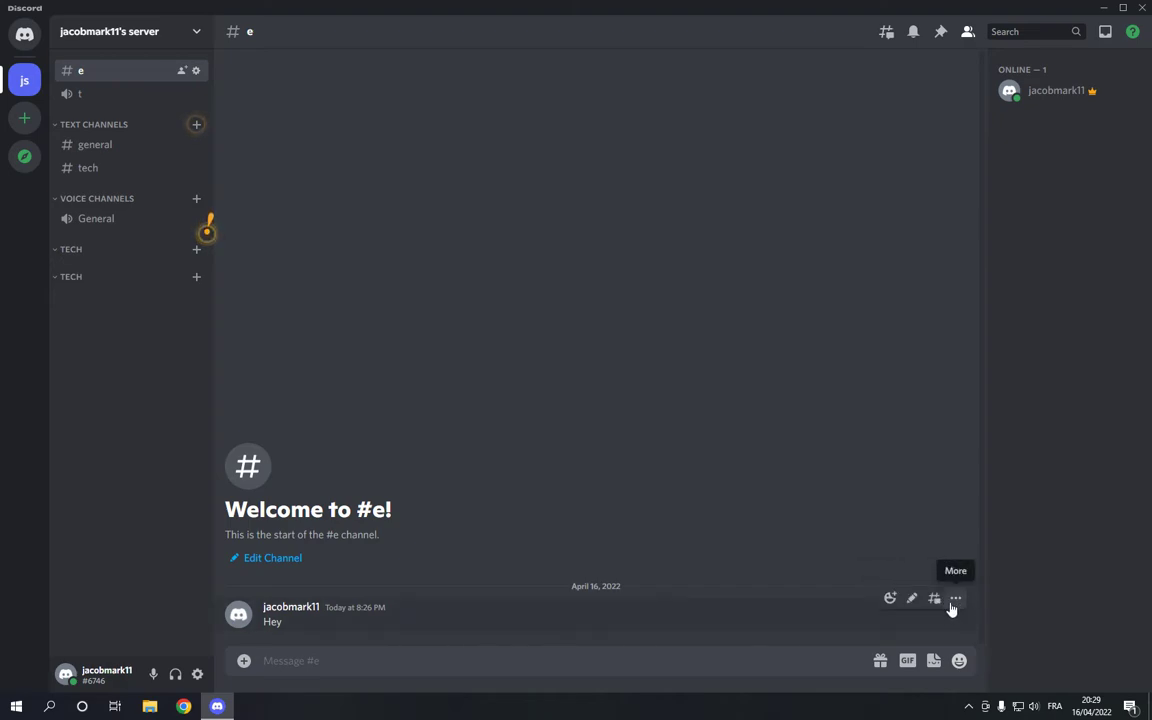
# Pin the 'Hey' message in #e via its More menu and confirm
pyautogui.click(955, 598)
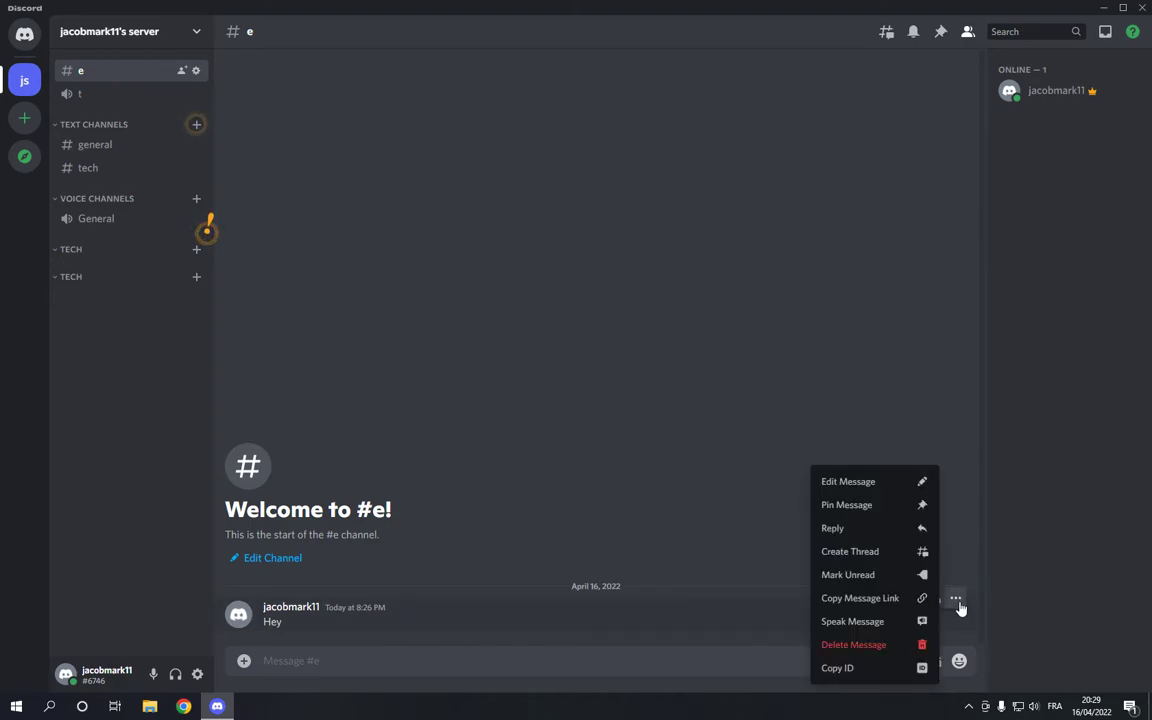
pyautogui.moveTo(846, 504)
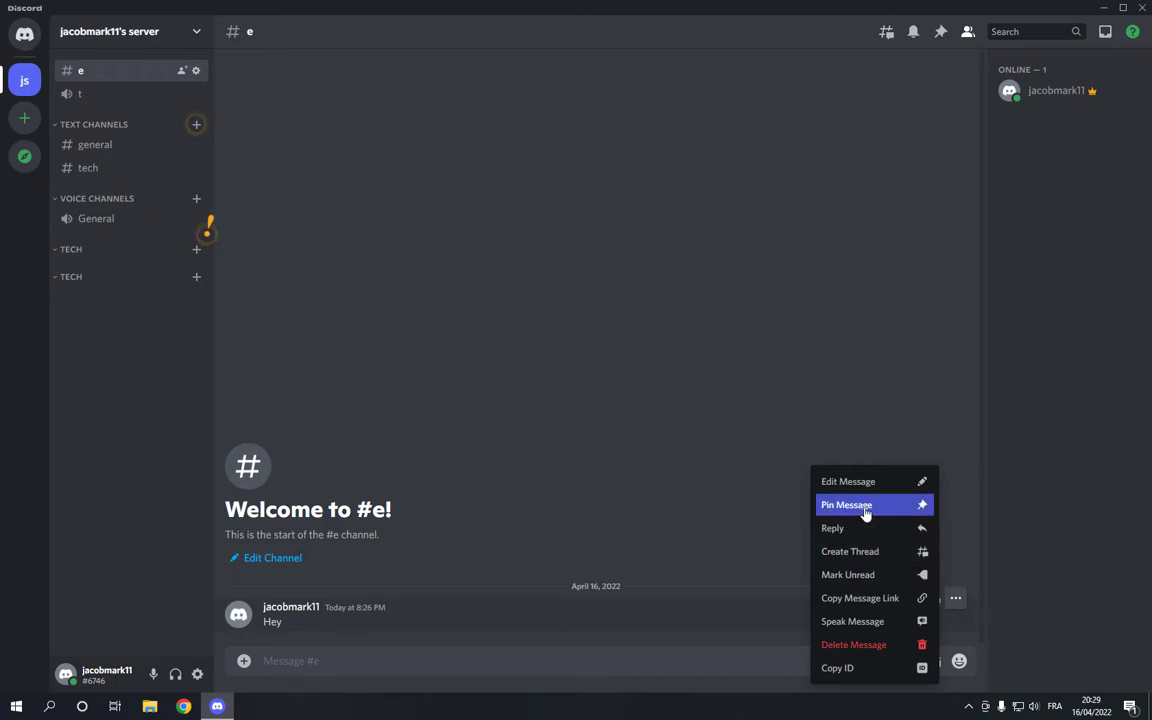
pyautogui.click(846, 504)
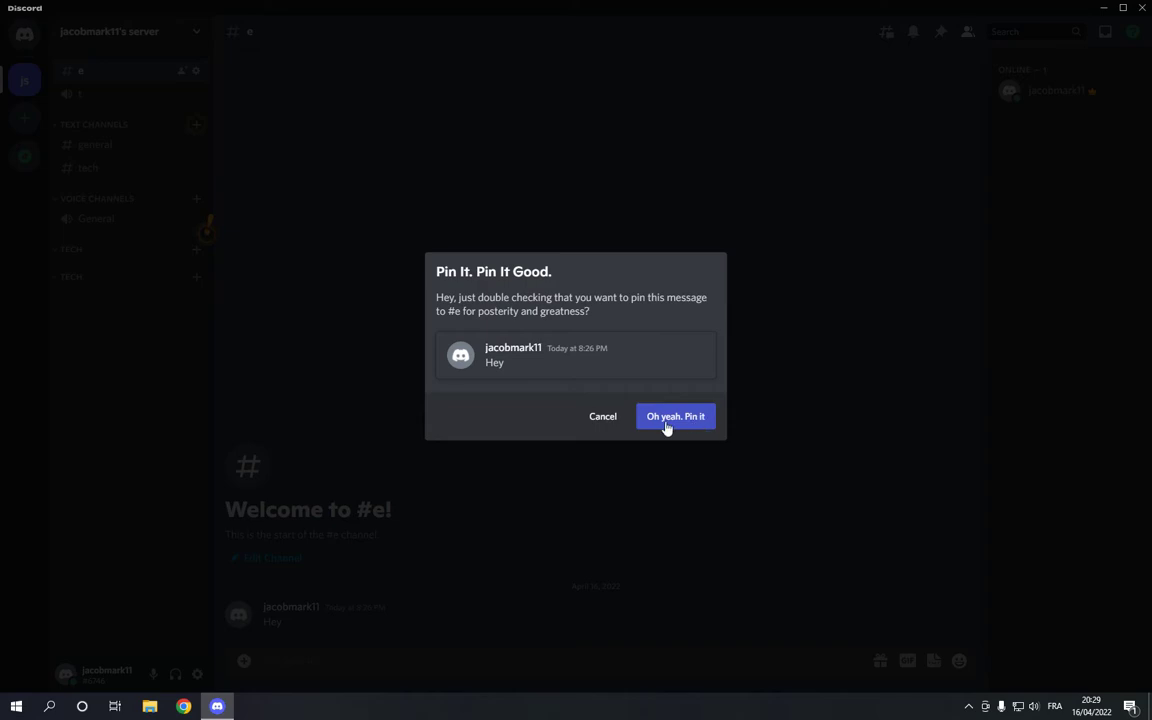
pyautogui.click(675, 416)
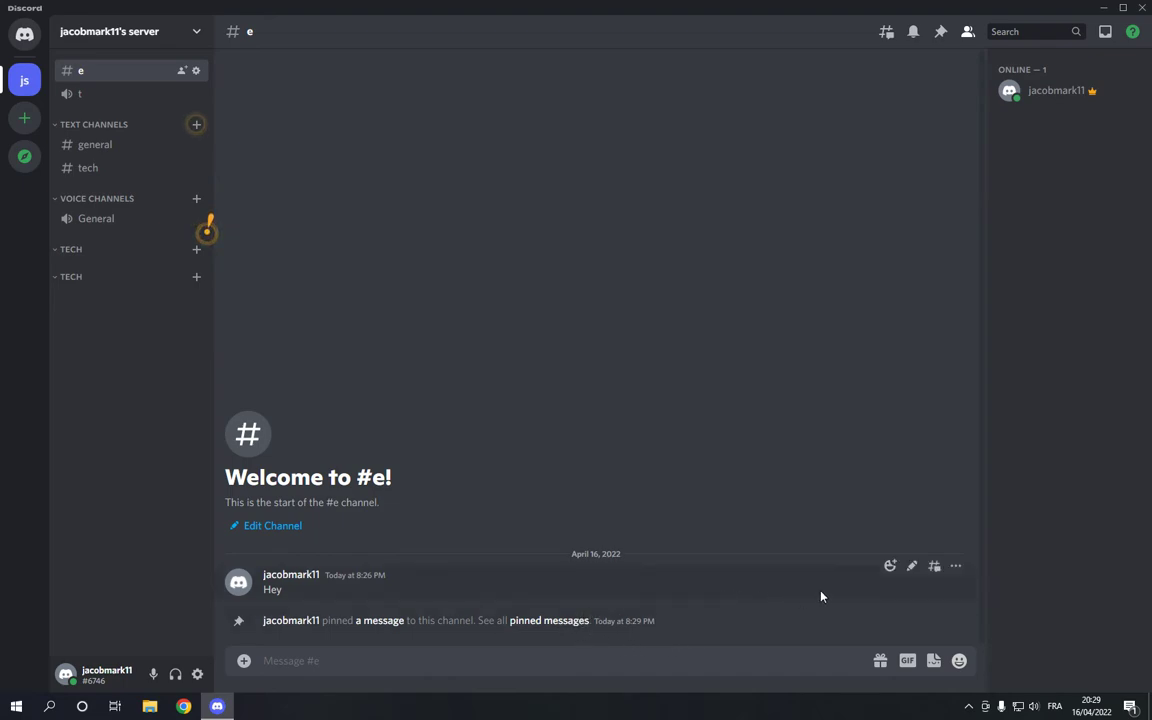
pyautogui.moveTo(943, 588)
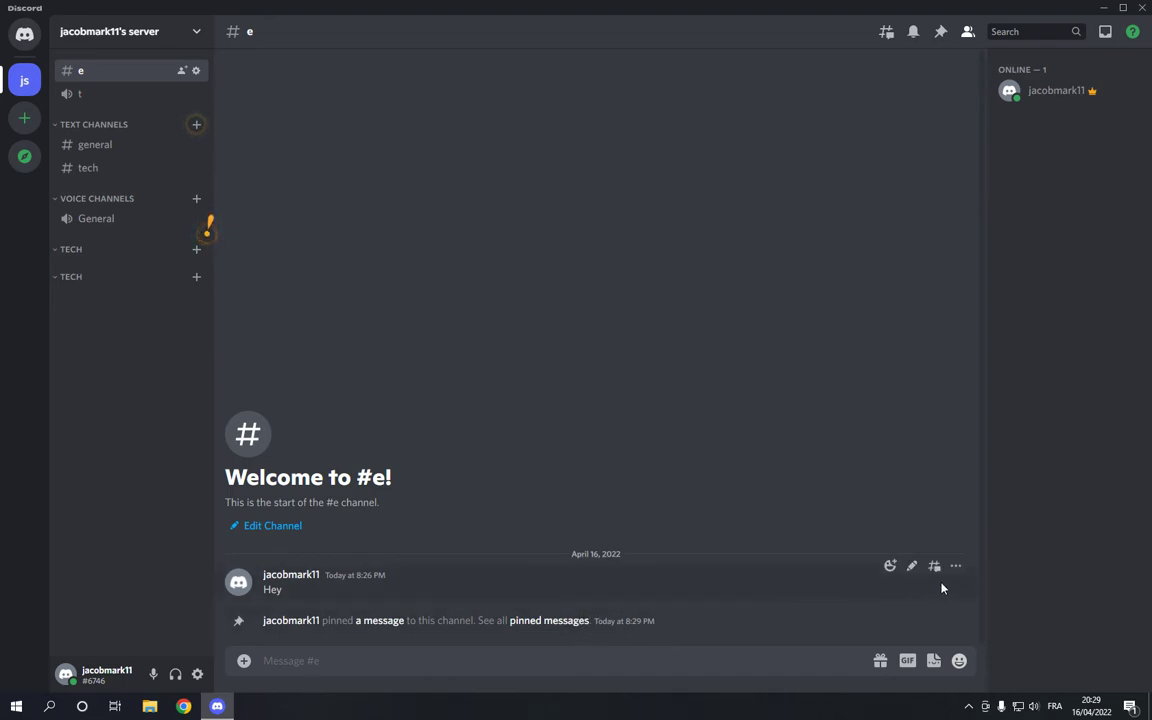
# Unpin the 'Hey' message via its More menu and confirm 'Remove it please!'
pyautogui.click(955, 566)
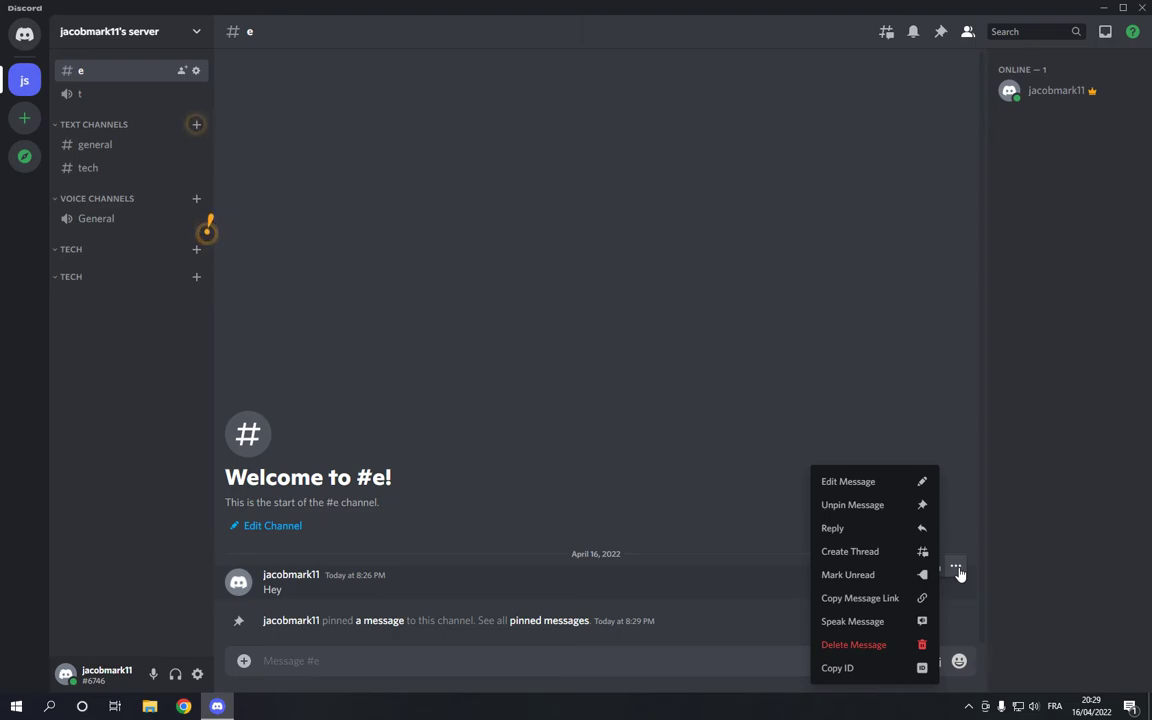
pyautogui.moveTo(852, 504)
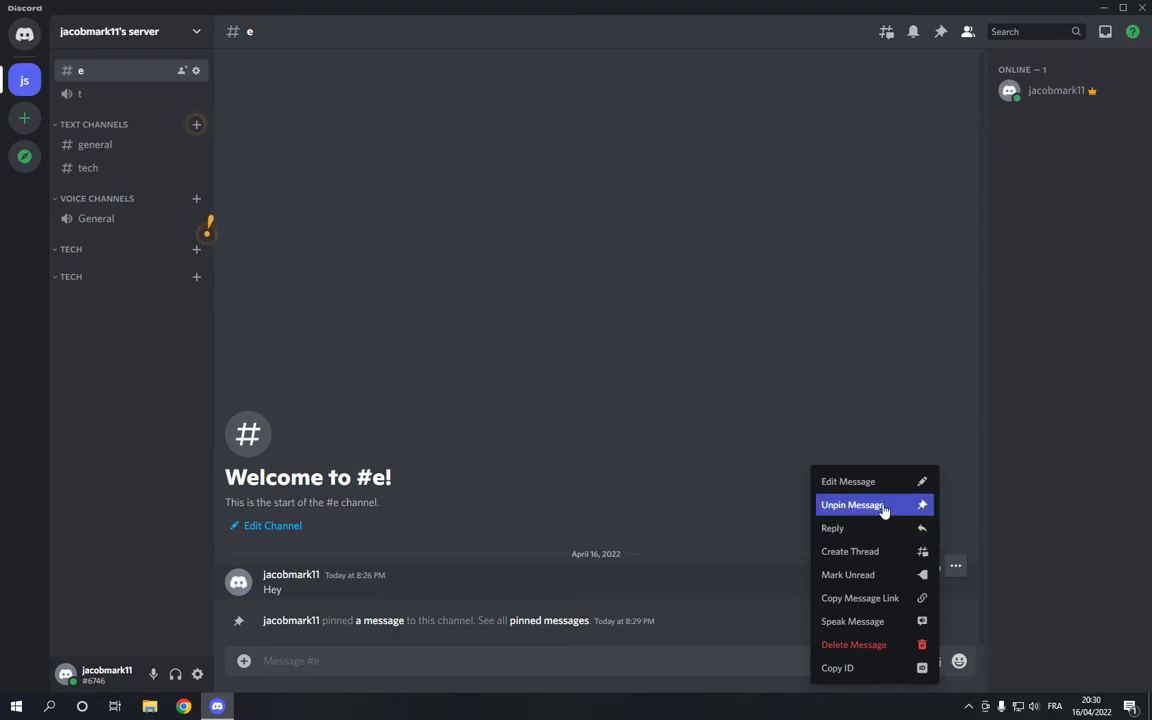
pyautogui.click(852, 504)
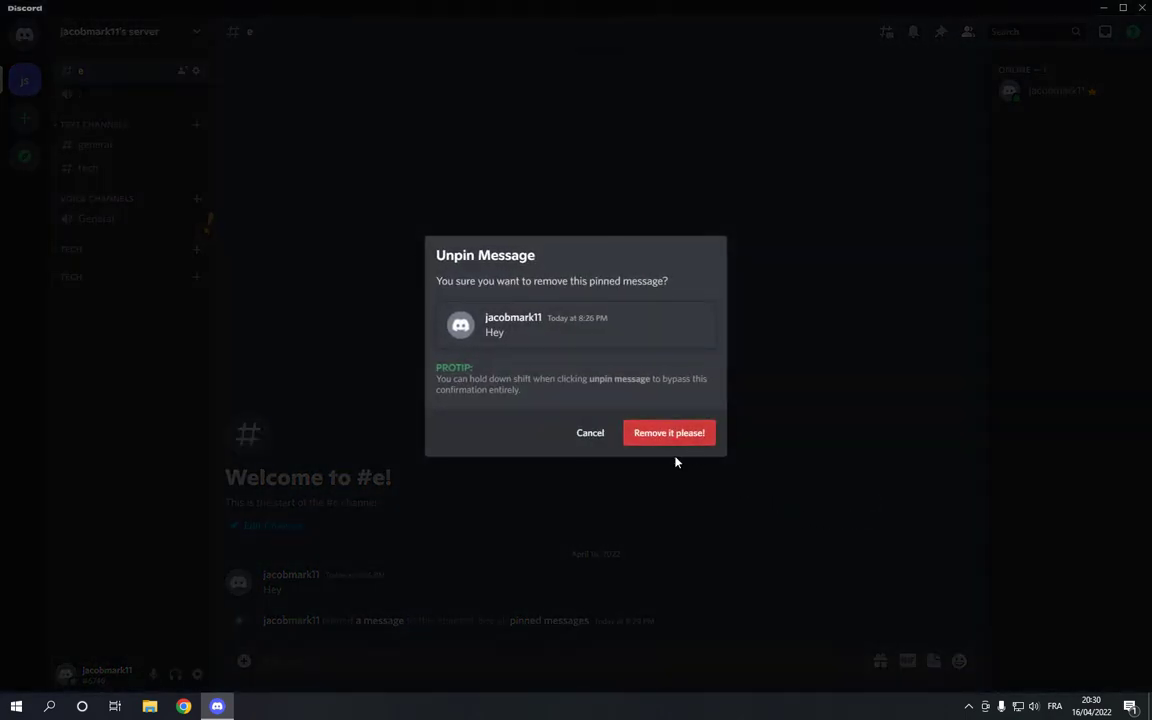
pyautogui.click(668, 432)
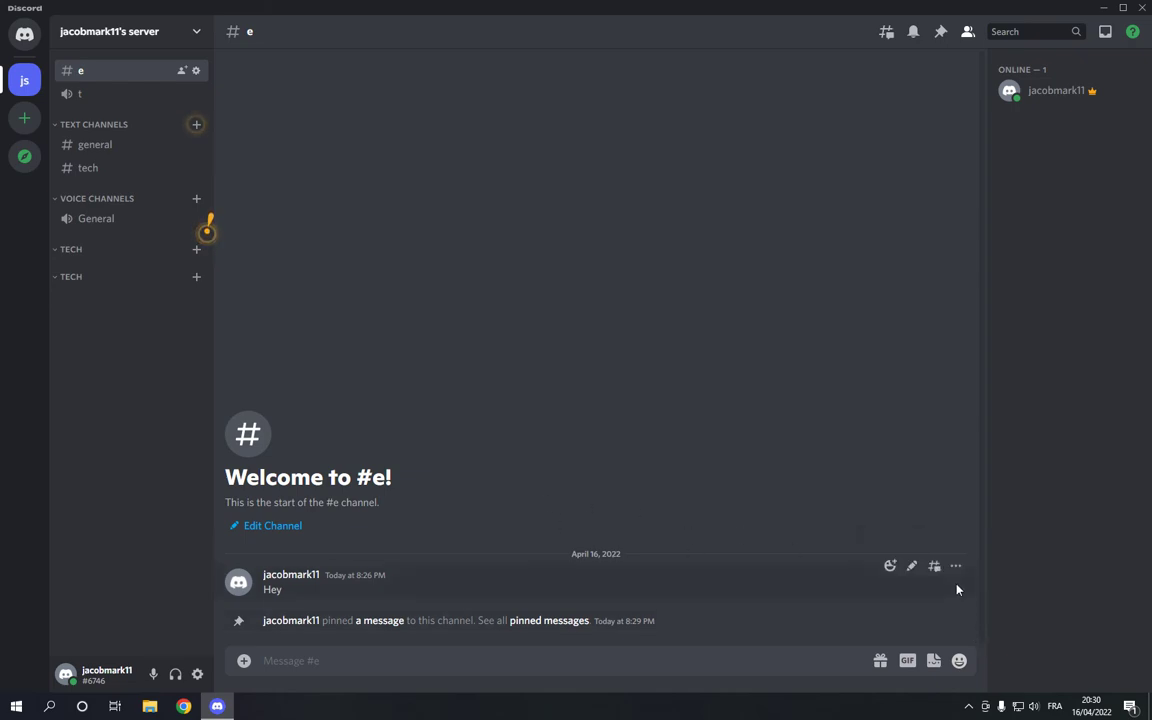
# Open the 'Hey' message's More menu, which now offers Pin Message again
pyautogui.click(956, 566)
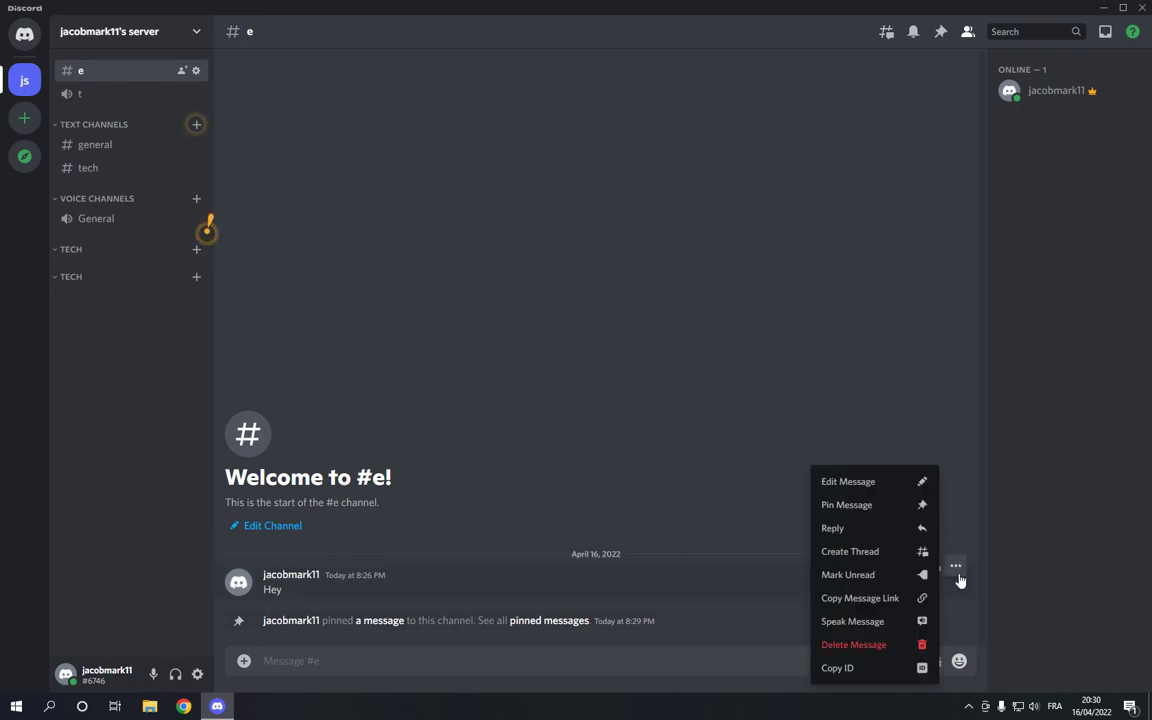
pyautogui.moveTo(954, 580)
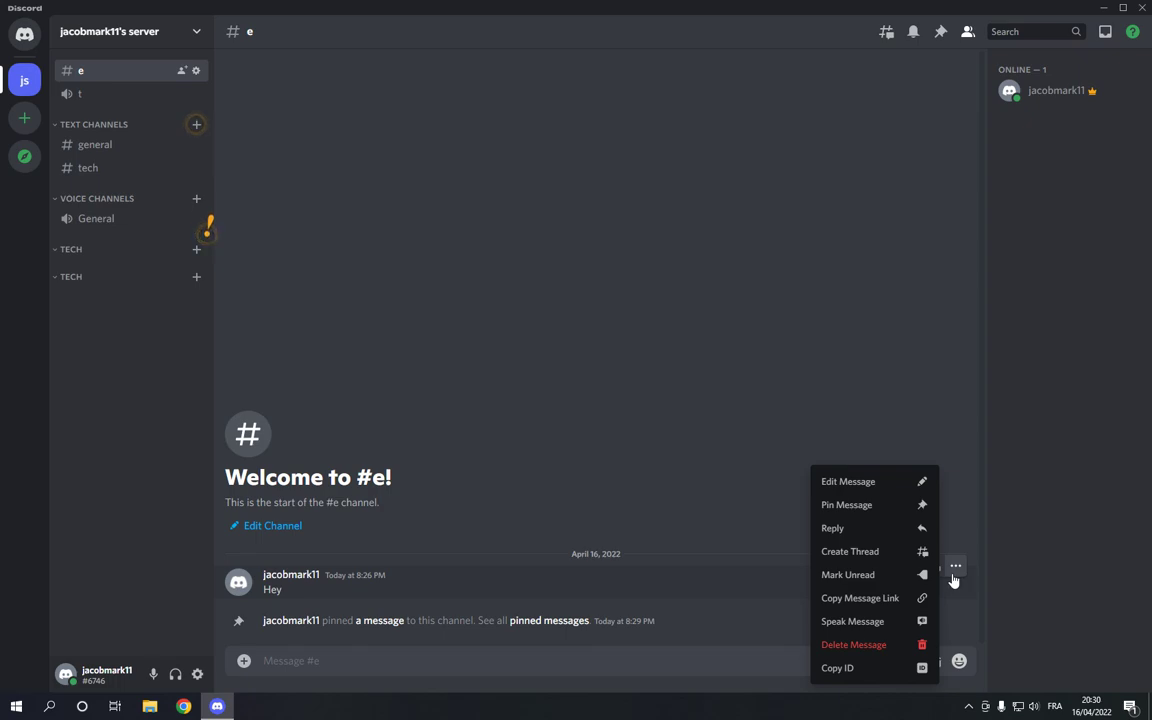